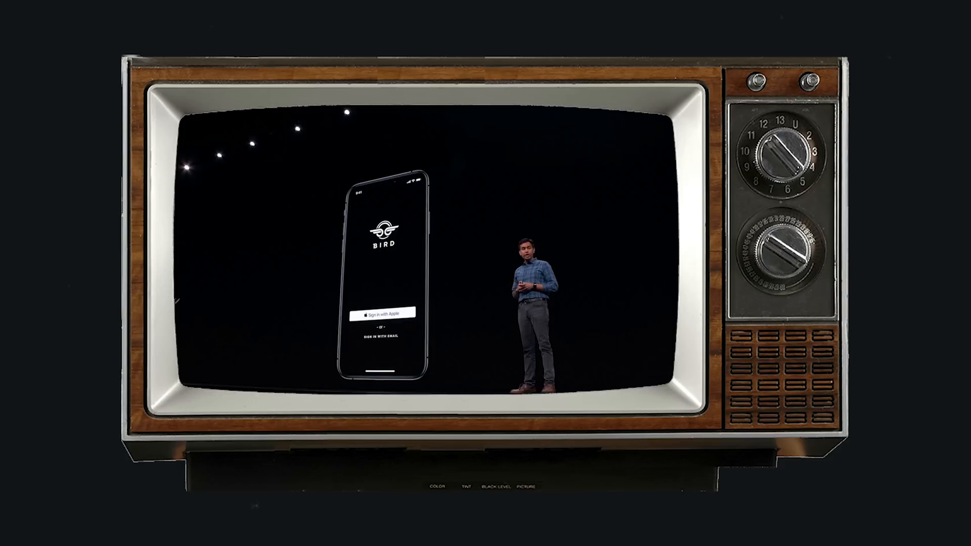
# - Sign in at developer.apple.com and reach the Account overview dashboard
pyautogui.click(382, 312)
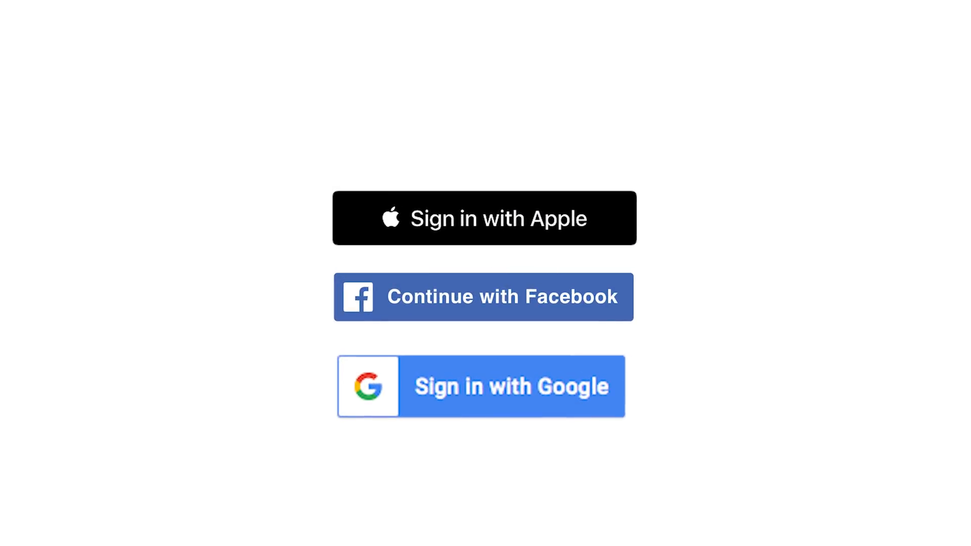
pyautogui.click(484, 218)
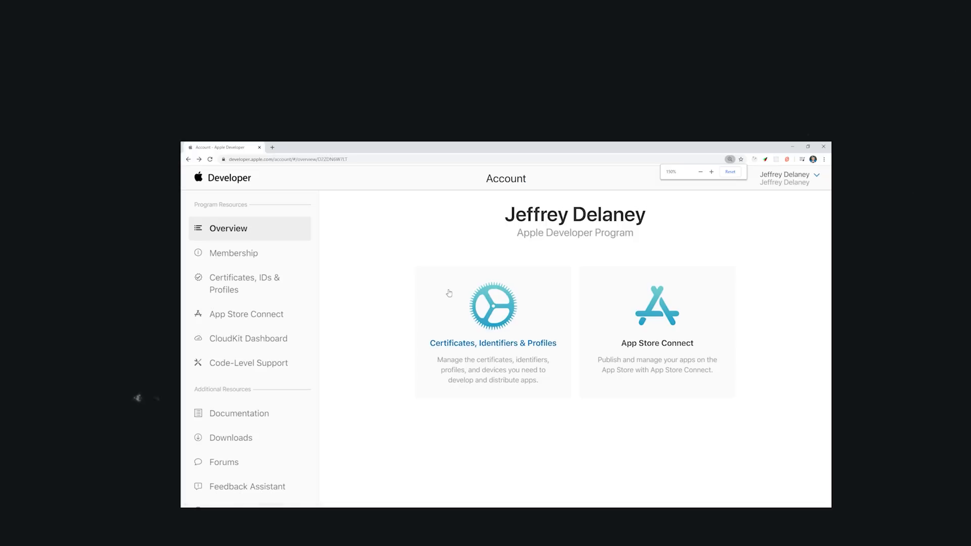
# - Register a Services ID for Sign In with Apple with web domain YOUR_FIREBASE_PROJECT_ID.firebaseapp.com
pyautogui.click(493, 343)
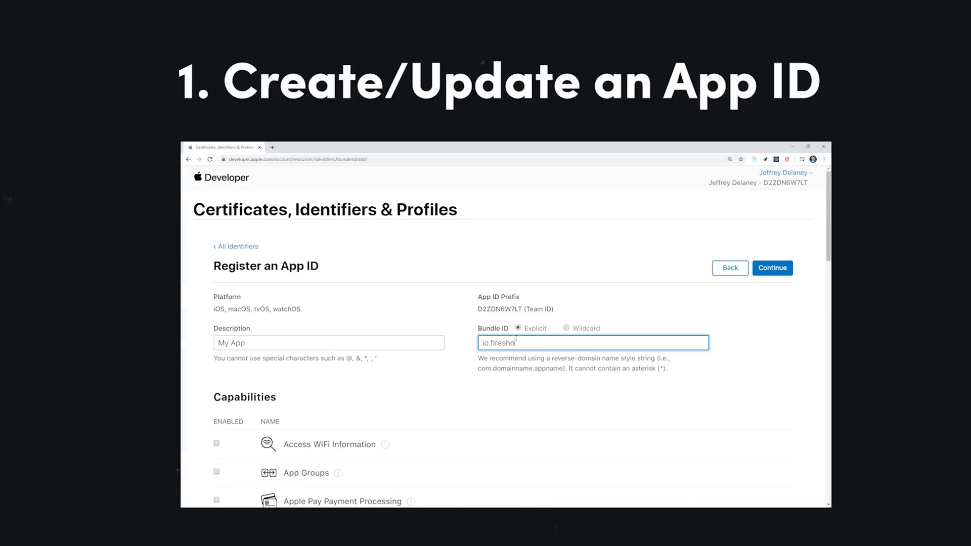
pyautogui.scroll(-3)
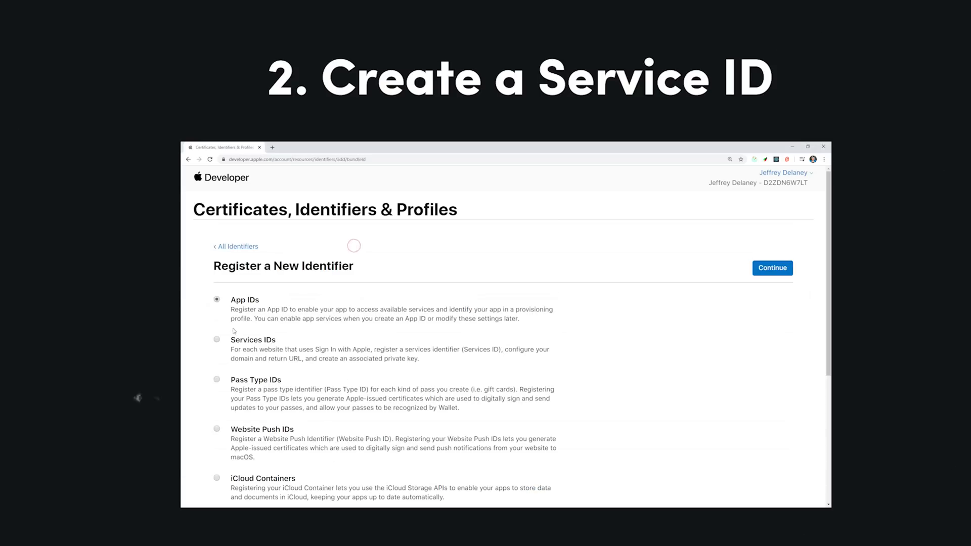
pyautogui.click(772, 267)
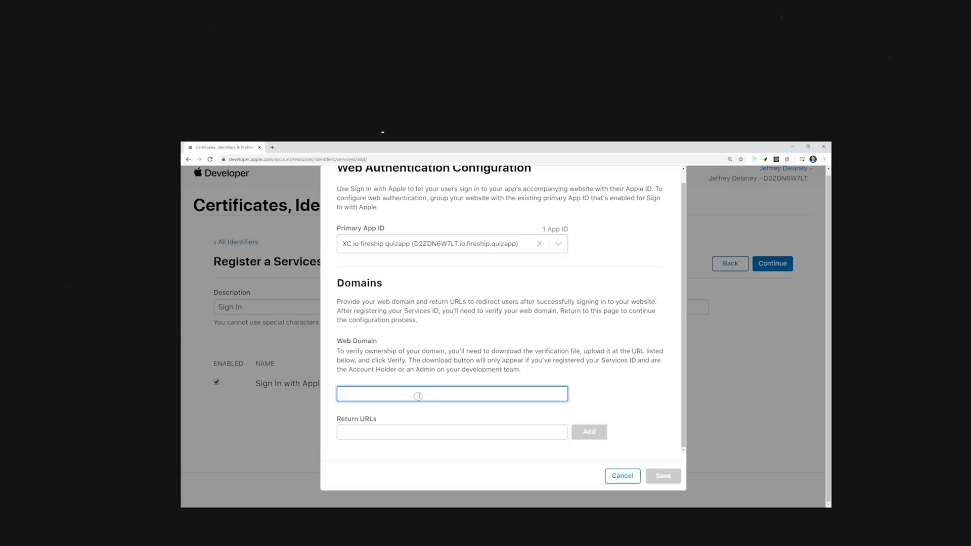
pyautogui.write('YOUR_FIREBASE_PROJECT_ID.firebaseapp.com')
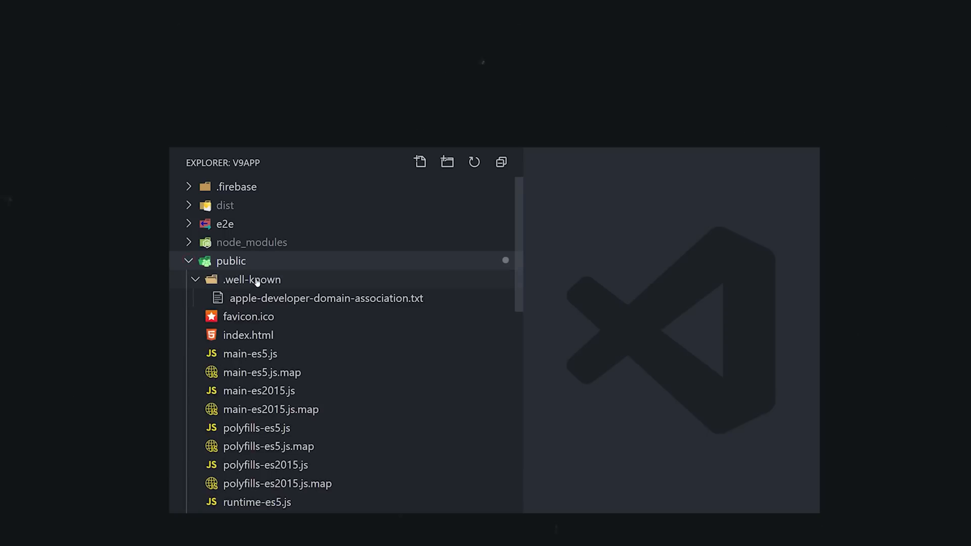
pyautogui.moveTo(363, 298)
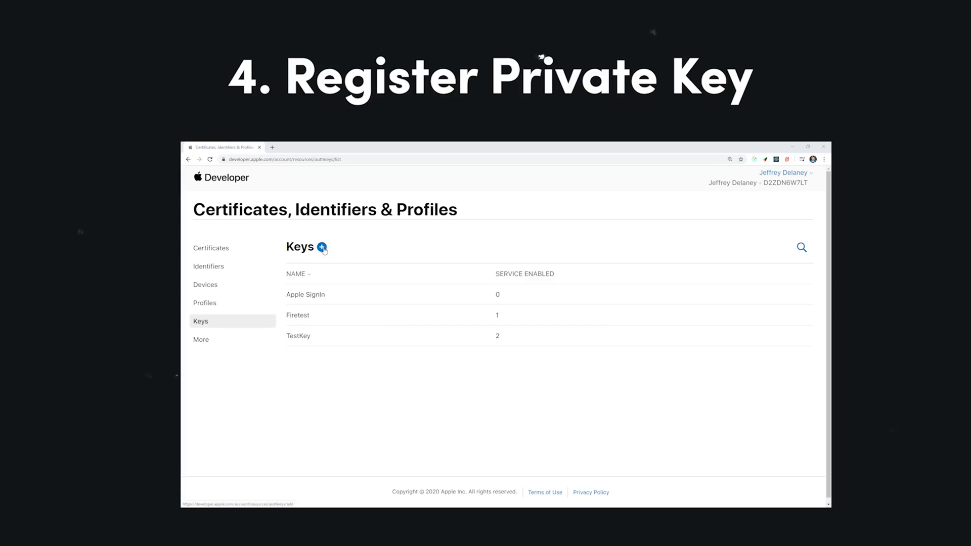
# - Register a new private key MyKey with Sign In with Apple enabled and continue to registration
pyautogui.click(321, 247)
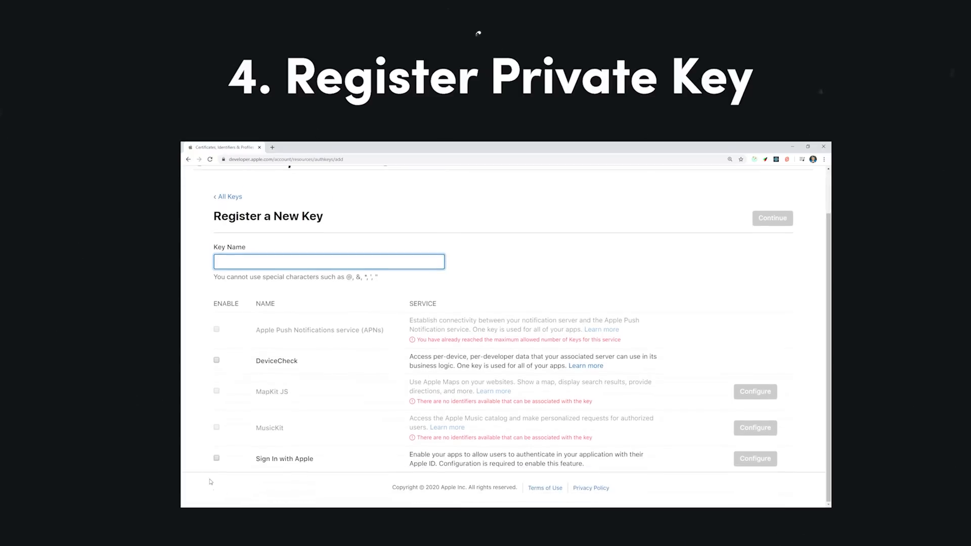
pyautogui.click(772, 218)
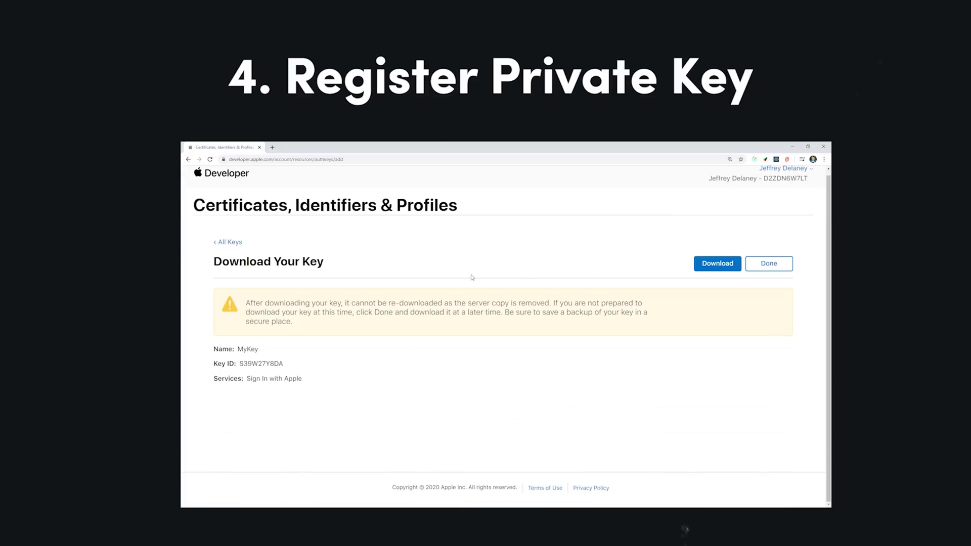
pyautogui.click(717, 263)
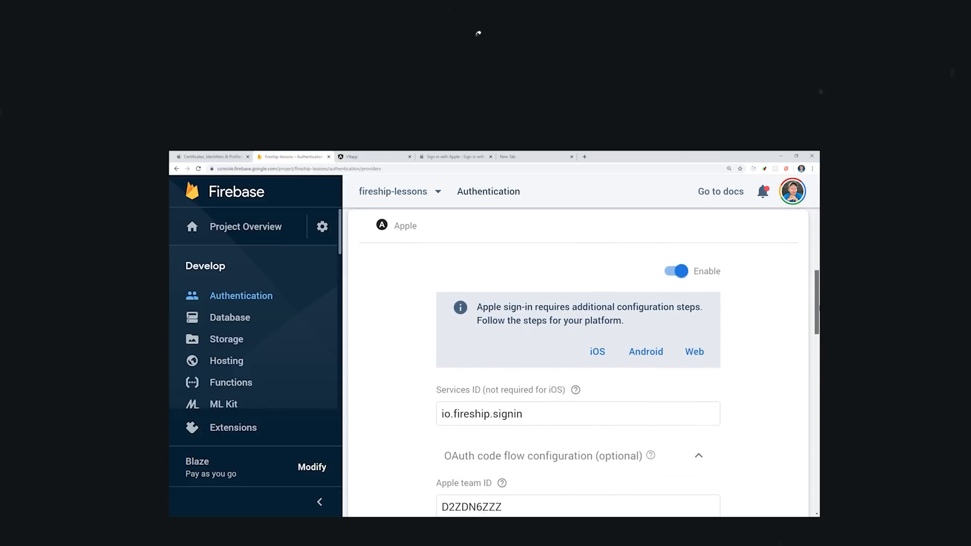
# - Scroll through the Apple sign-in provider settings to the Team ID, Key ID and private key fields
pyautogui.scroll(-3)
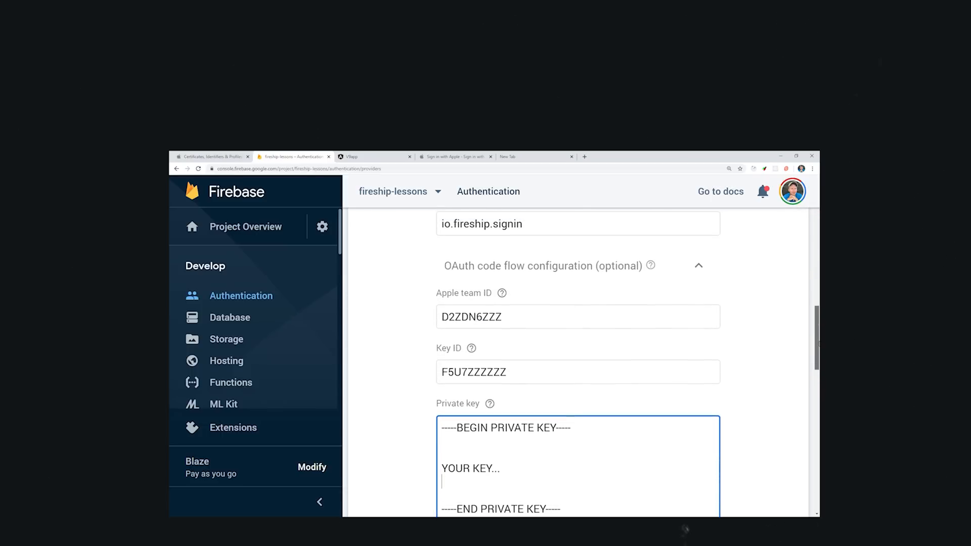
pyautogui.scroll(-3)
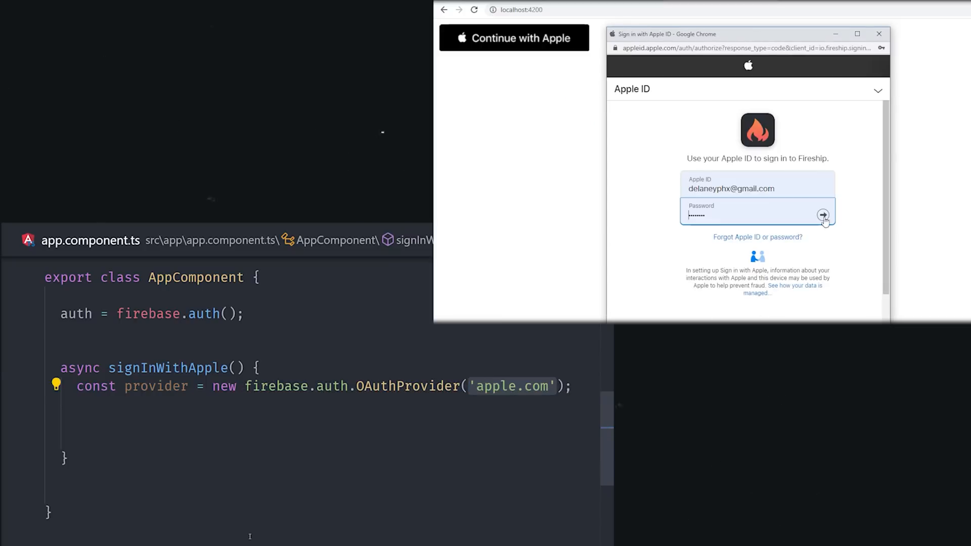
# - Complete the Apple ID popup sign-in, sharing the email, then review the setup write-up
pyautogui.click(823, 214)
pyautogui.write('const result = await this.auth.signInWithPopup(provider);')
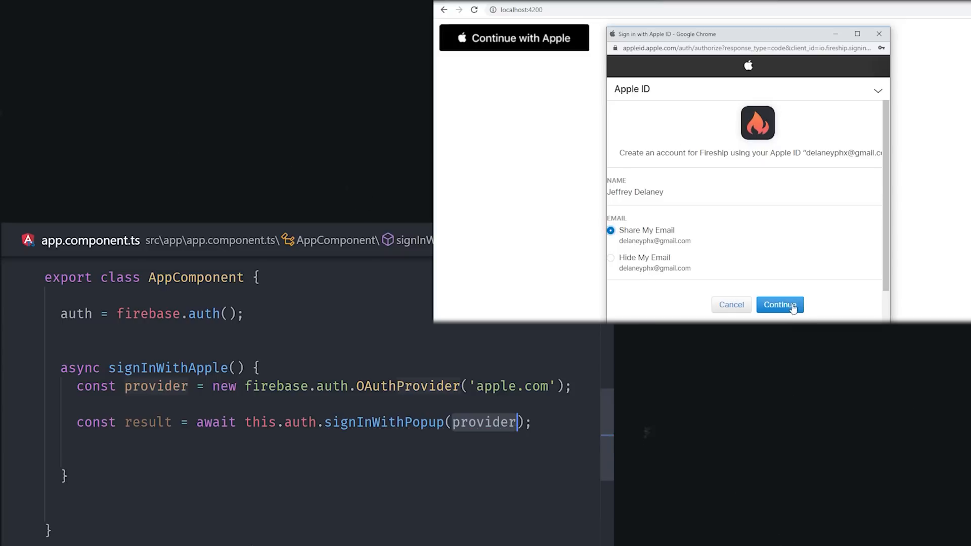
pyautogui.click(780, 305)
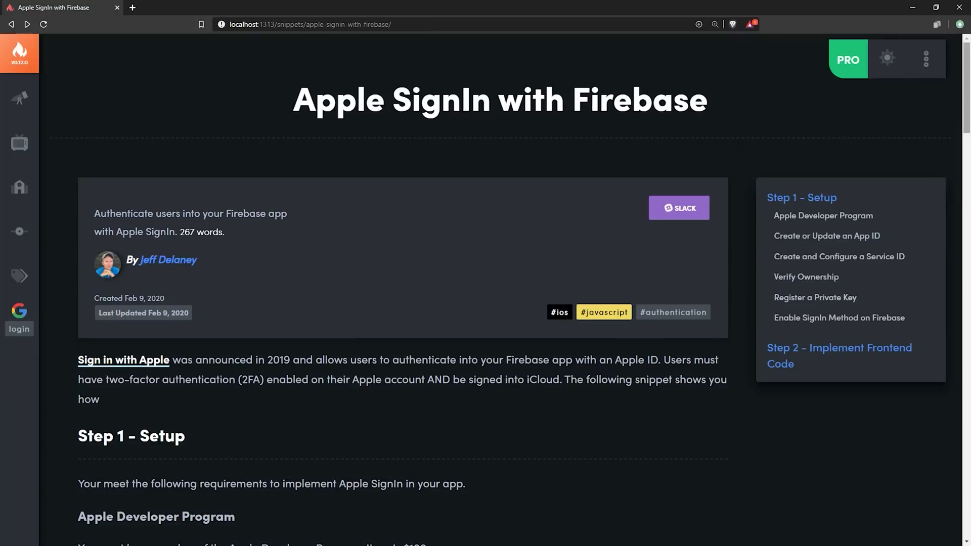
pyautogui.scroll(-3)
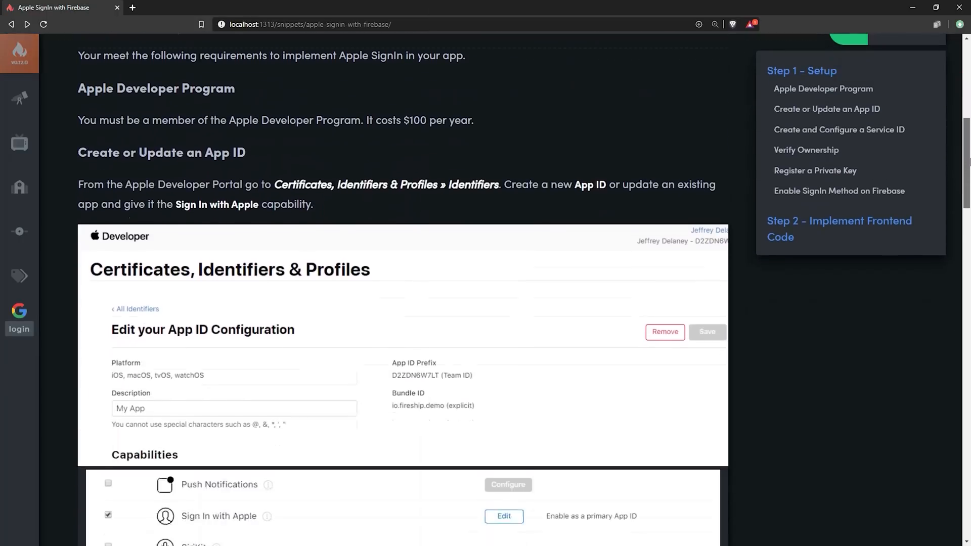